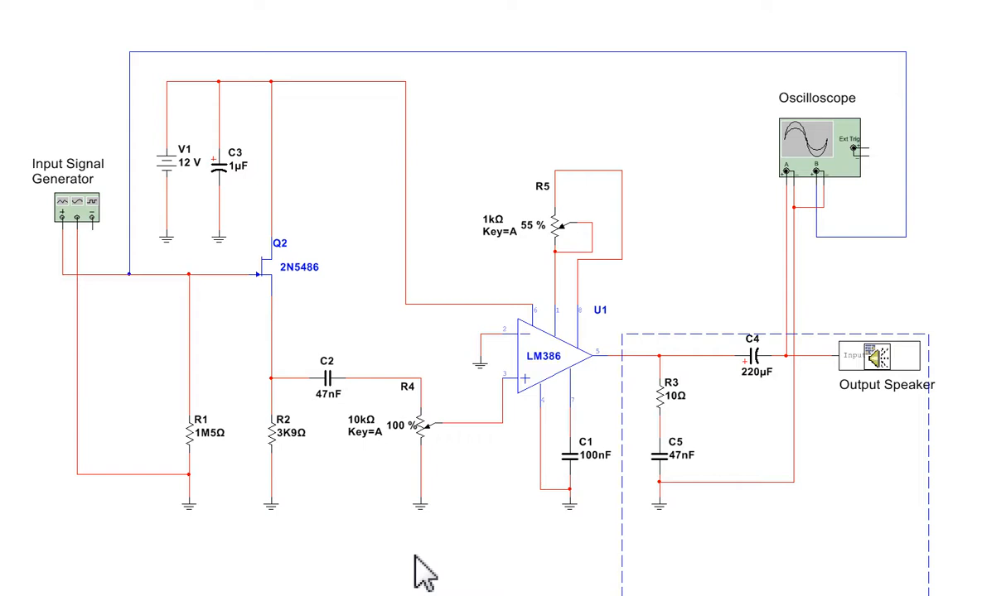
pyautogui.moveTo(83, 211)
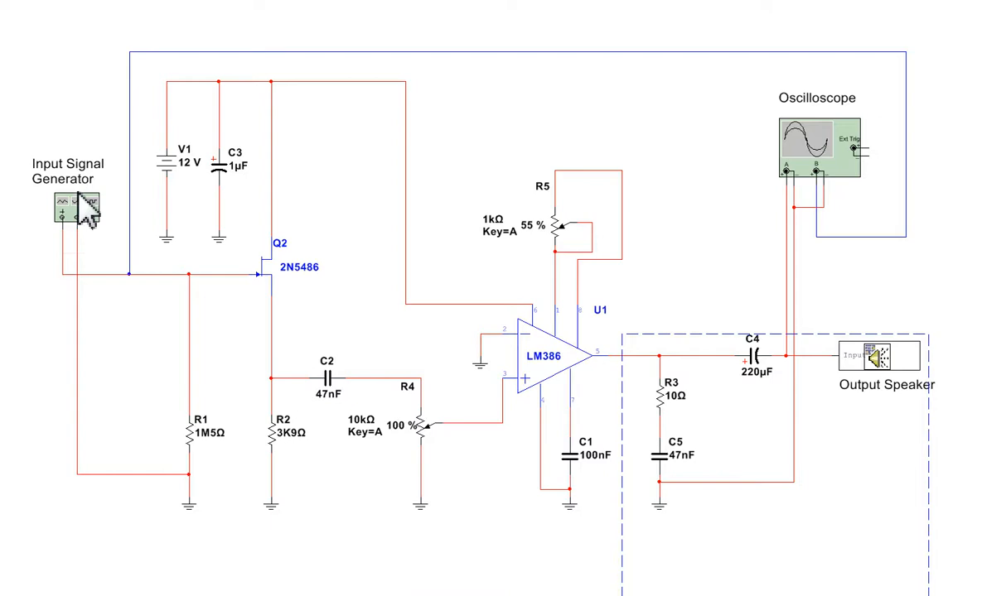
pyautogui.moveTo(286, 299)
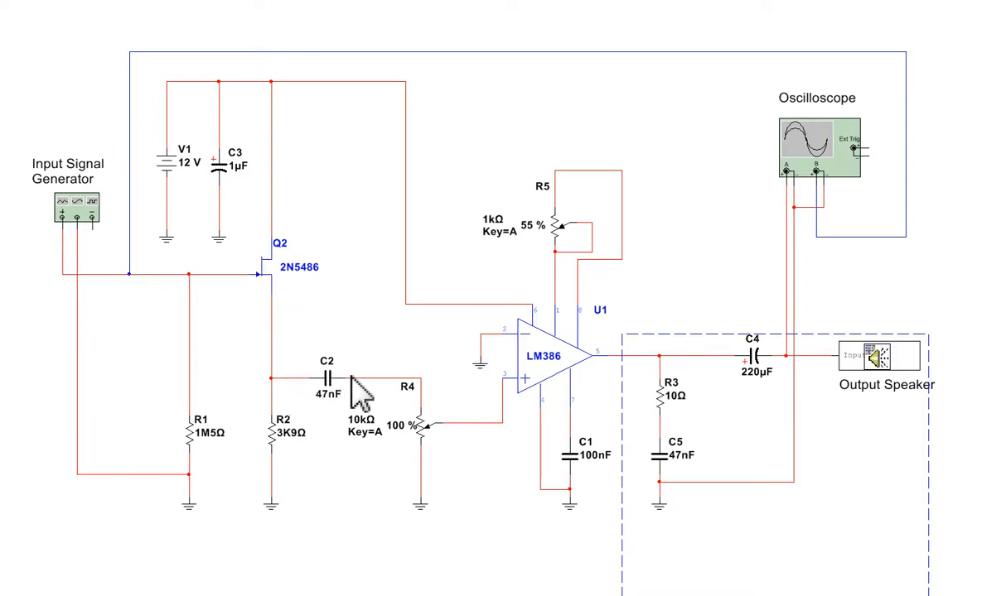
pyautogui.moveTo(526, 447)
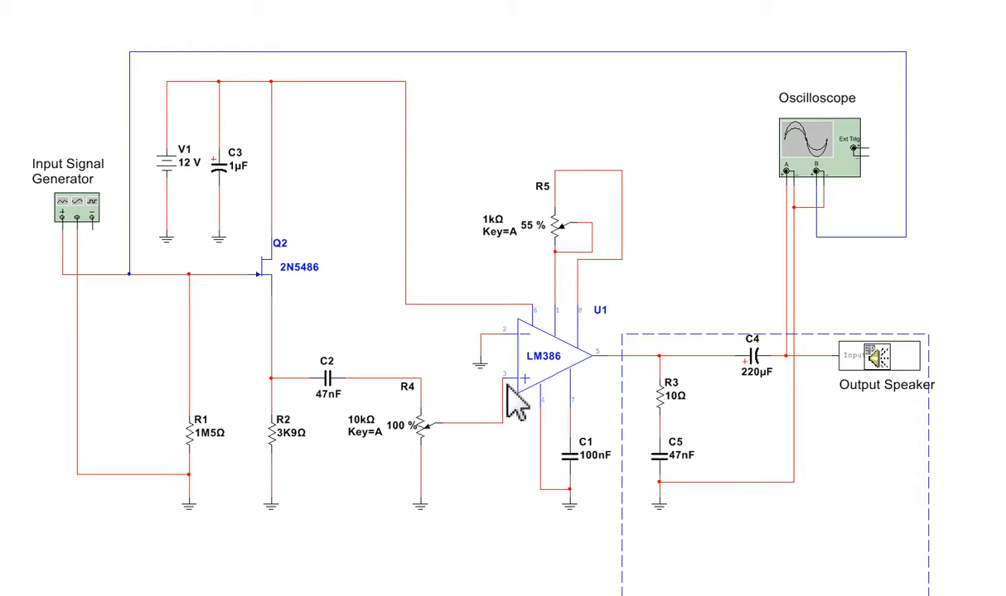
pyautogui.moveTo(671, 369)
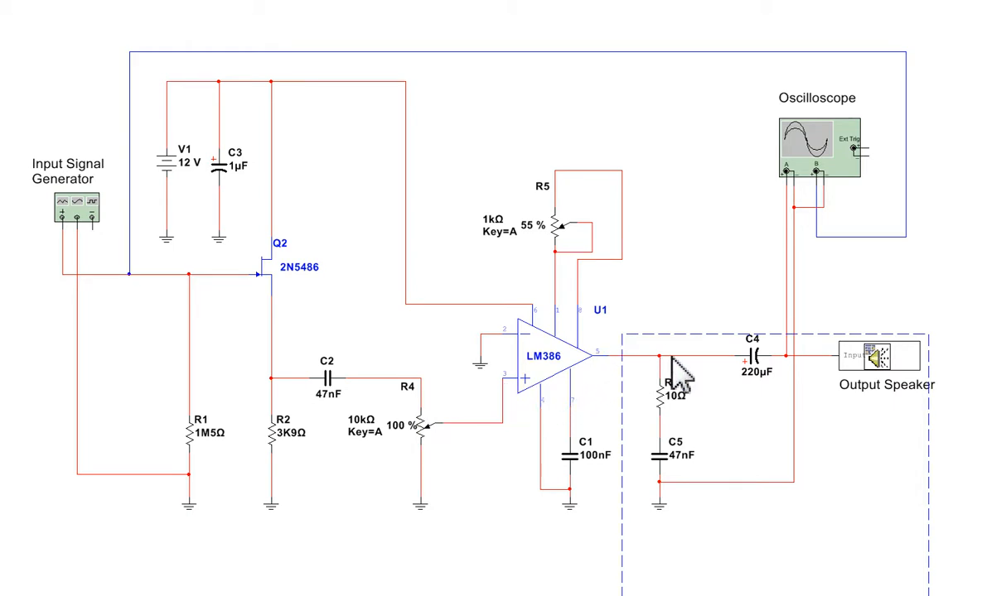
pyautogui.moveTo(841, 191)
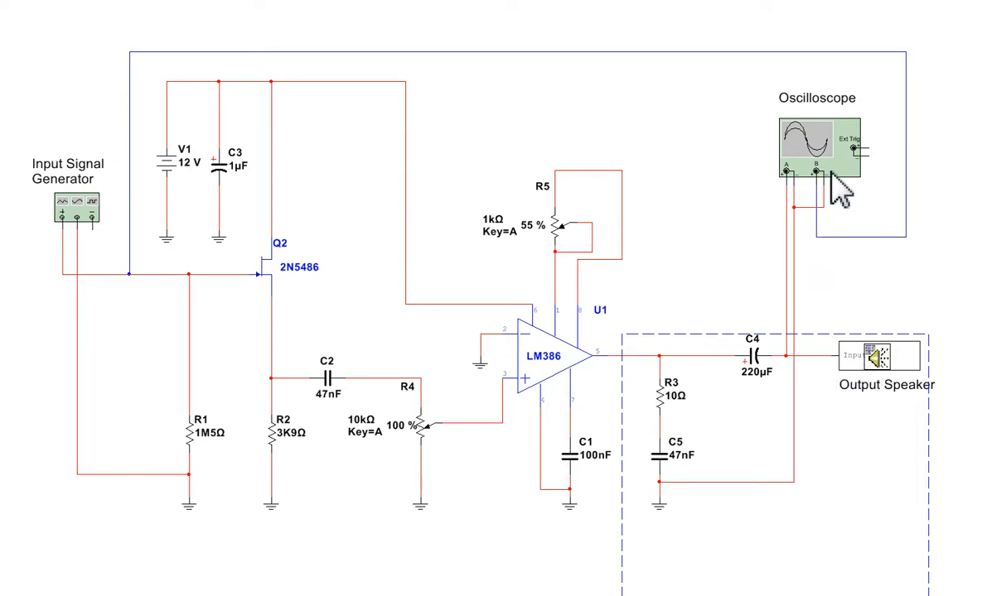
pyautogui.moveTo(845, 154)
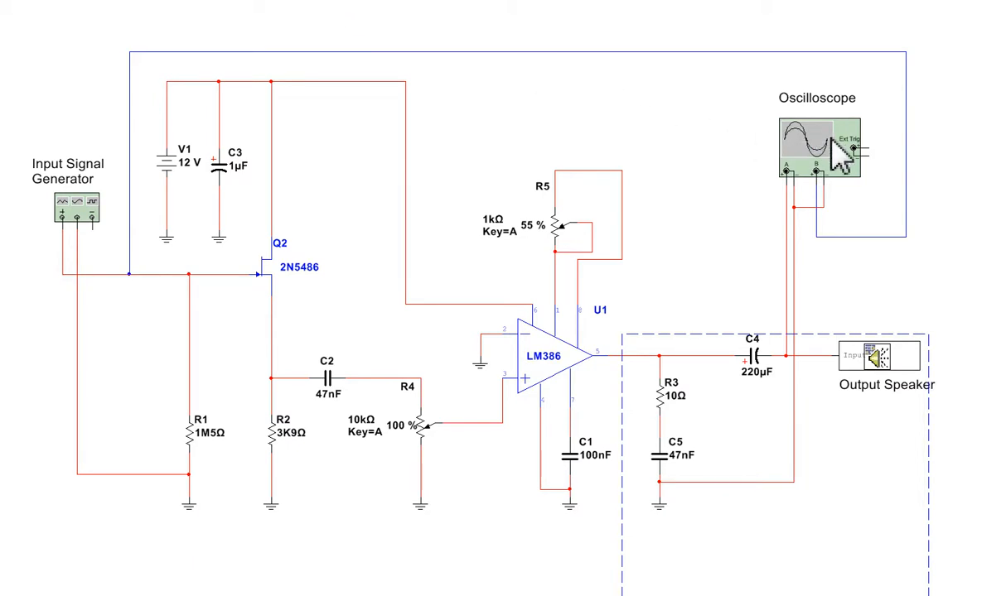
# Open the XSC1 oscilloscope display and reposition its window to view the input and output traces.
pyautogui.doubleClick(818, 149)
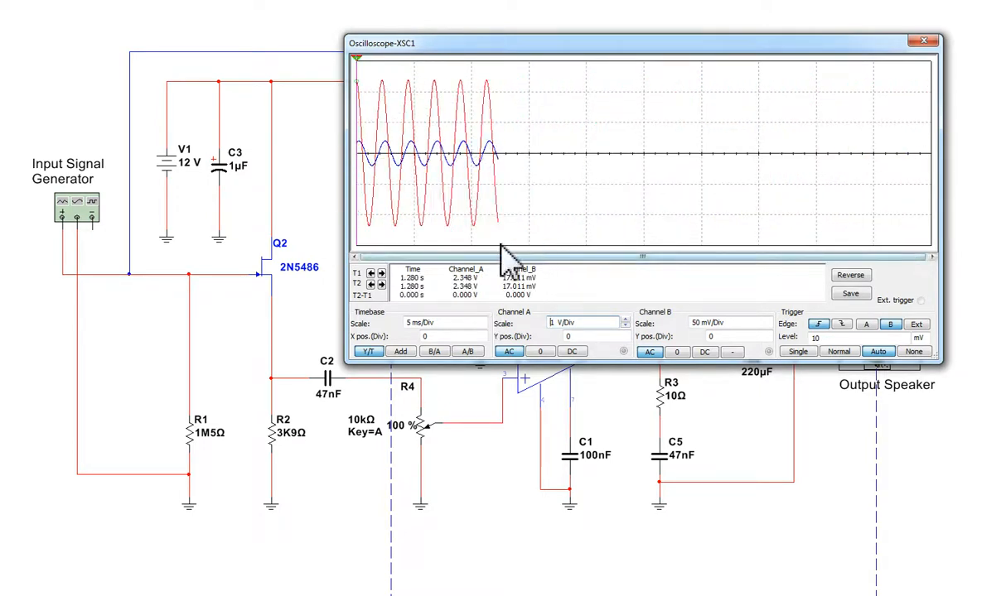
pyautogui.moveTo(505, 257); pyautogui.dragTo(386, 240)
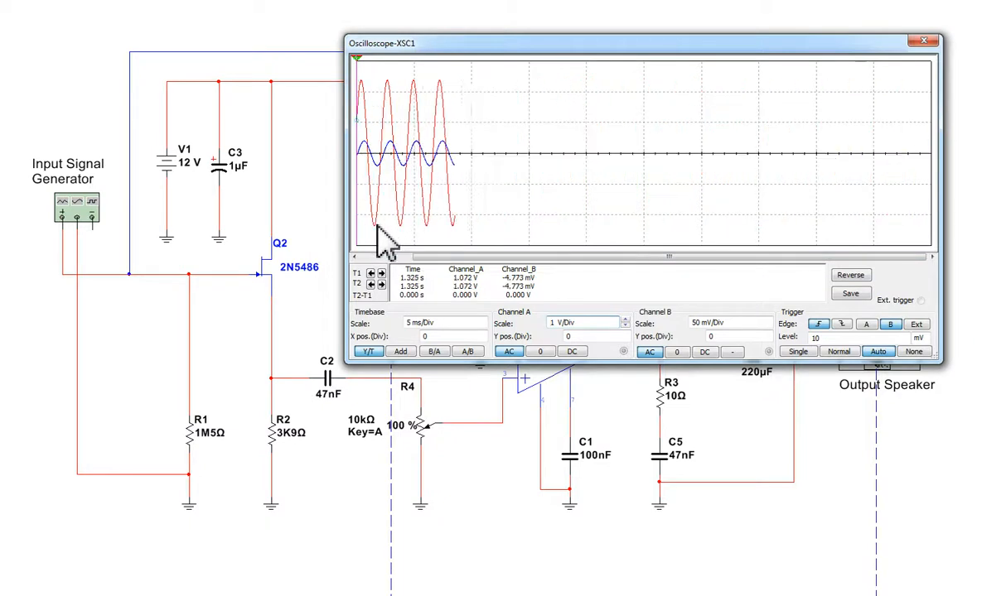